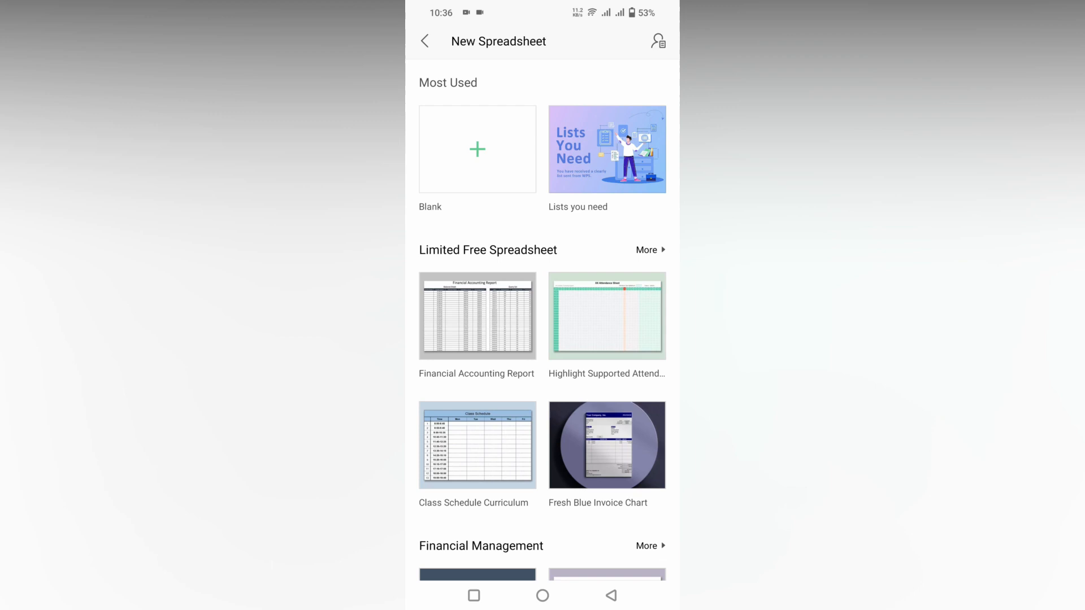
- Create a new blank spreadsheet from the Blank template
left_click(477, 149)
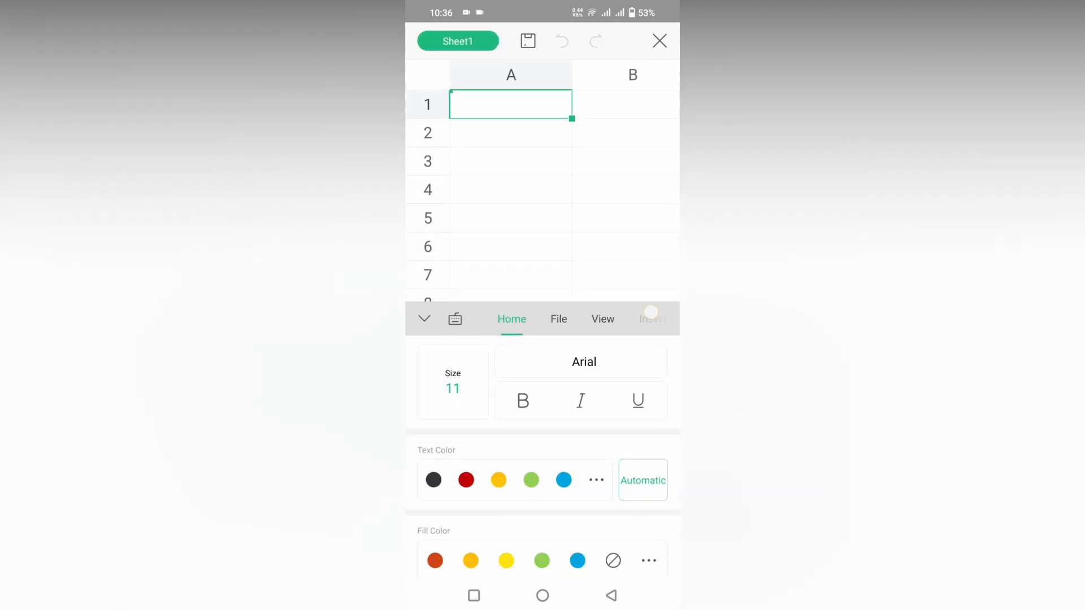
- Select cell A24 for editing so the keyboard appears
left_click(652, 318)
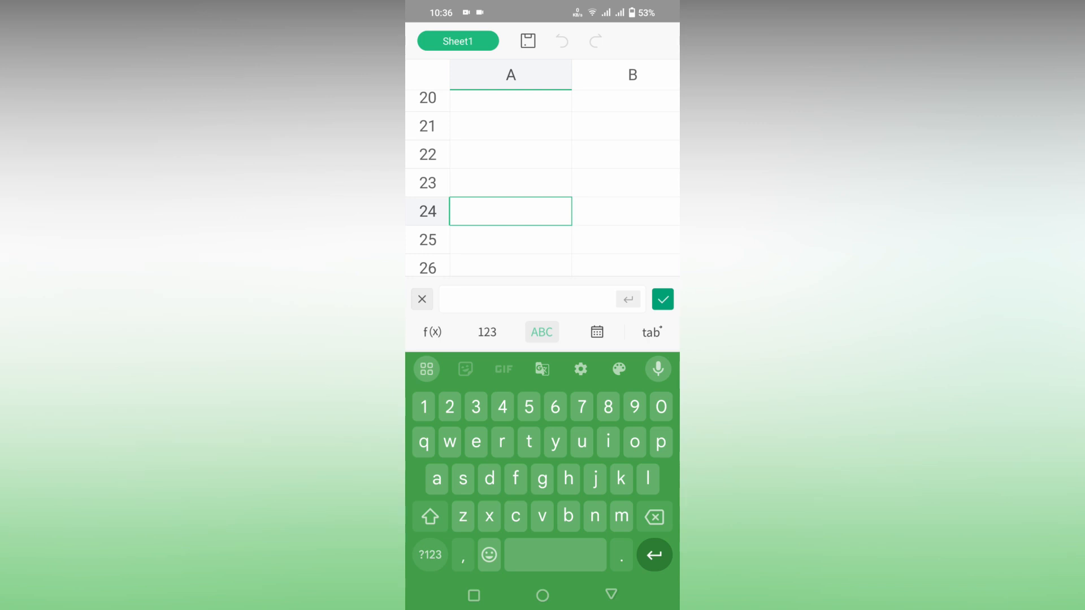
- Enter a first Ω symbol into cell A24 from the symbol keyboard
left_click(429, 553)
type("Ω")
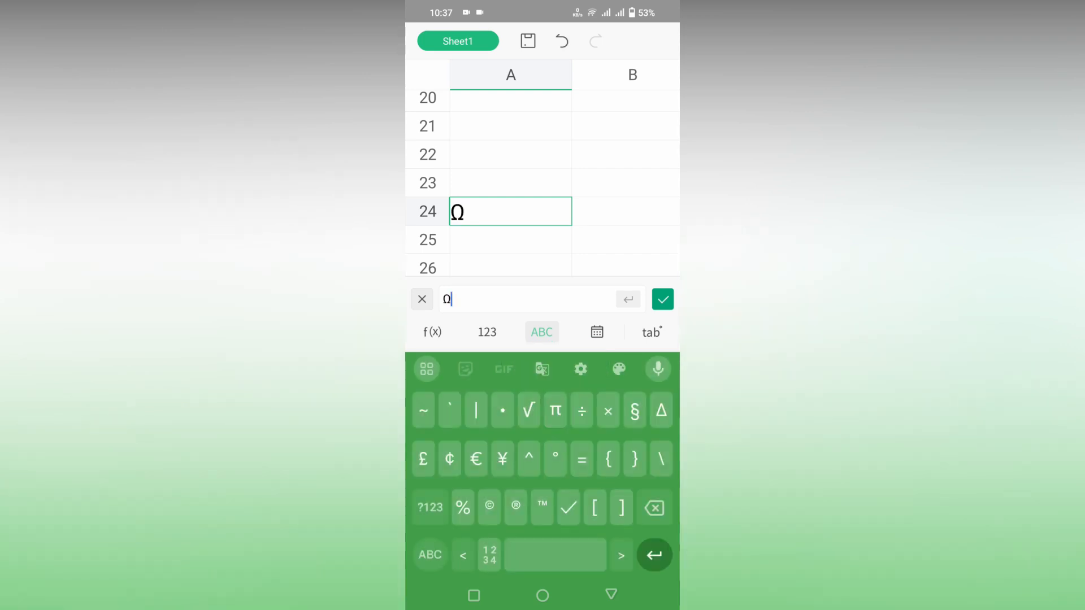
- Add six more Ω symbols to cell A24 and confirm the entry with the check mark
left_click(555, 410)
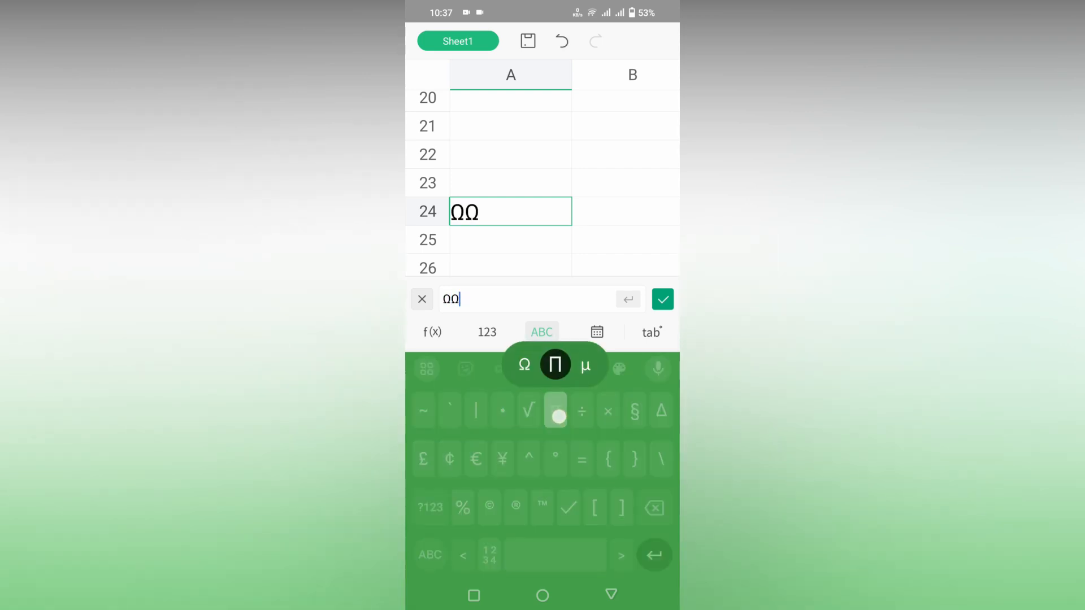
left_click(523, 365)
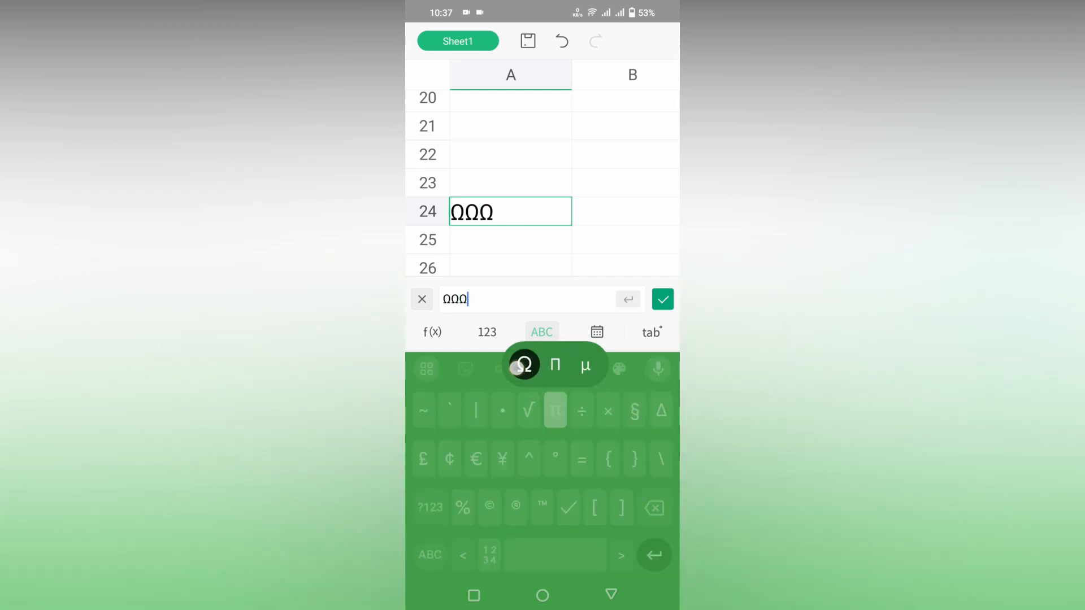
left_click(523, 365)
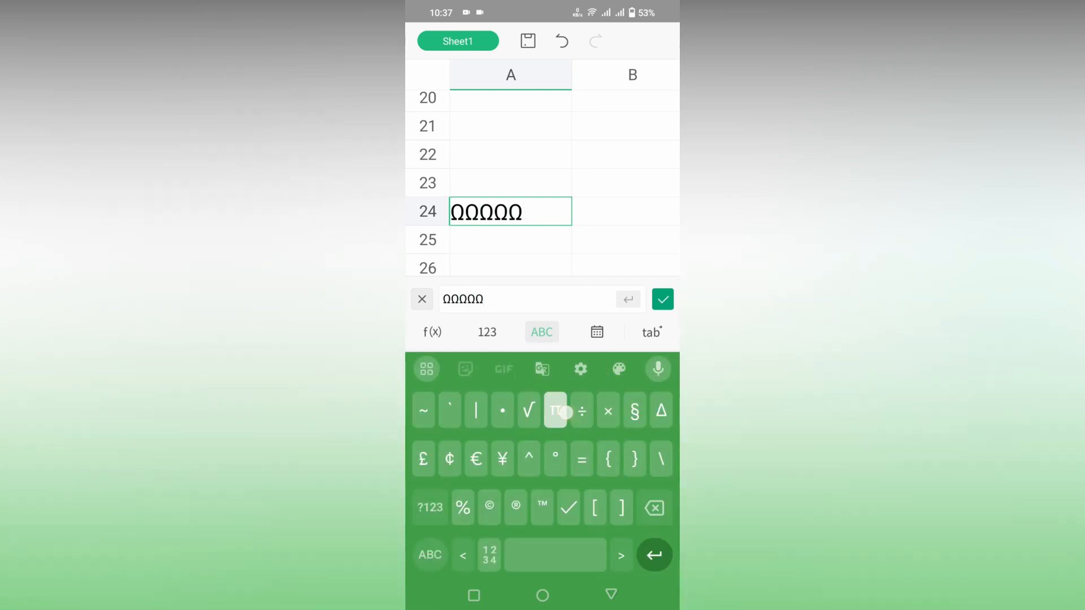
left_click(554, 409)
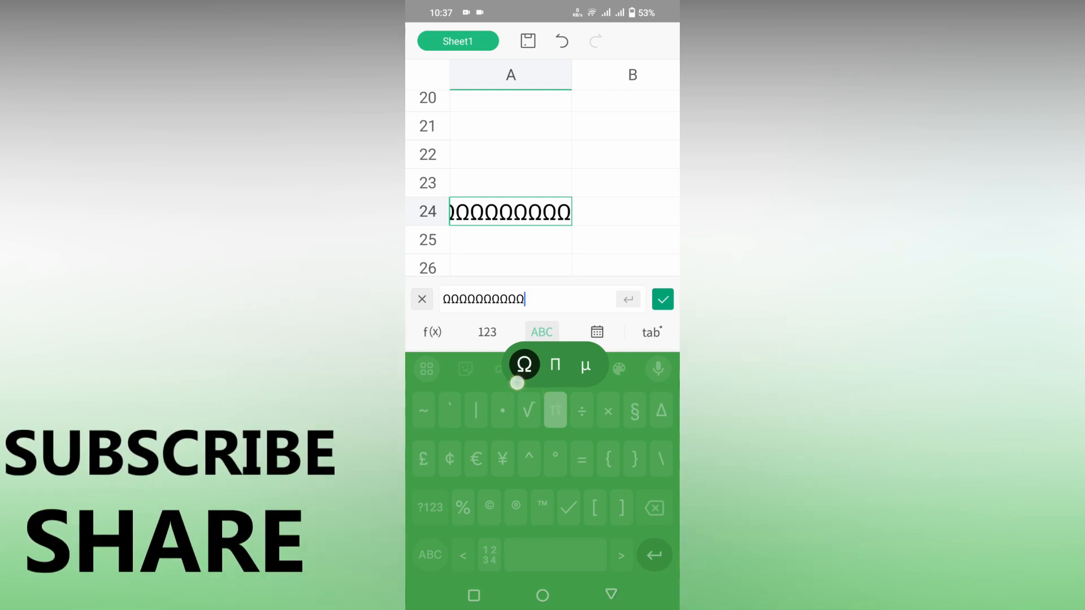
left_click(554, 410)
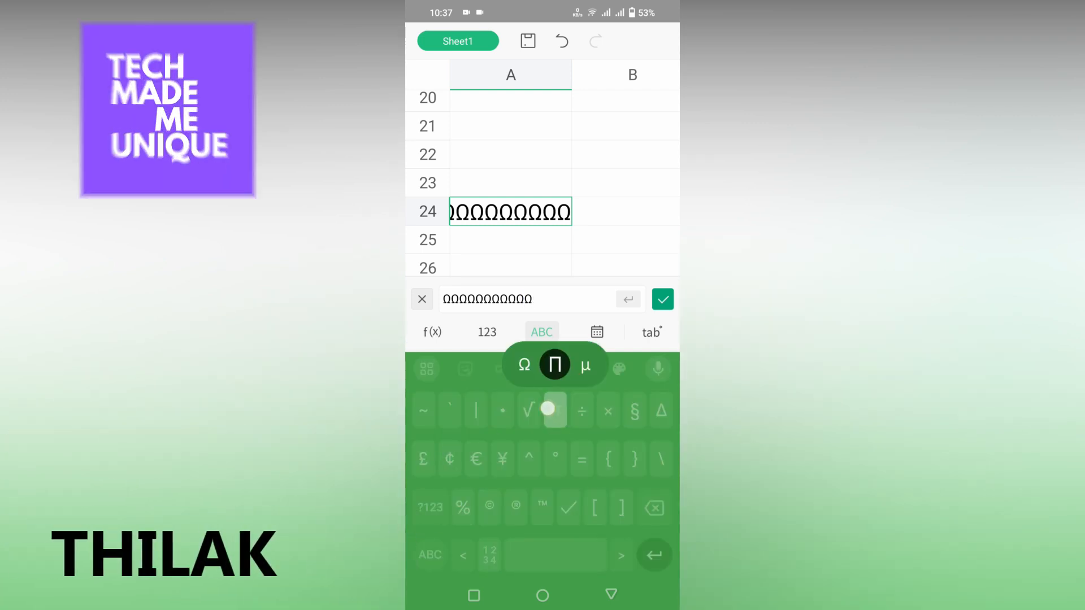
left_click(554, 409)
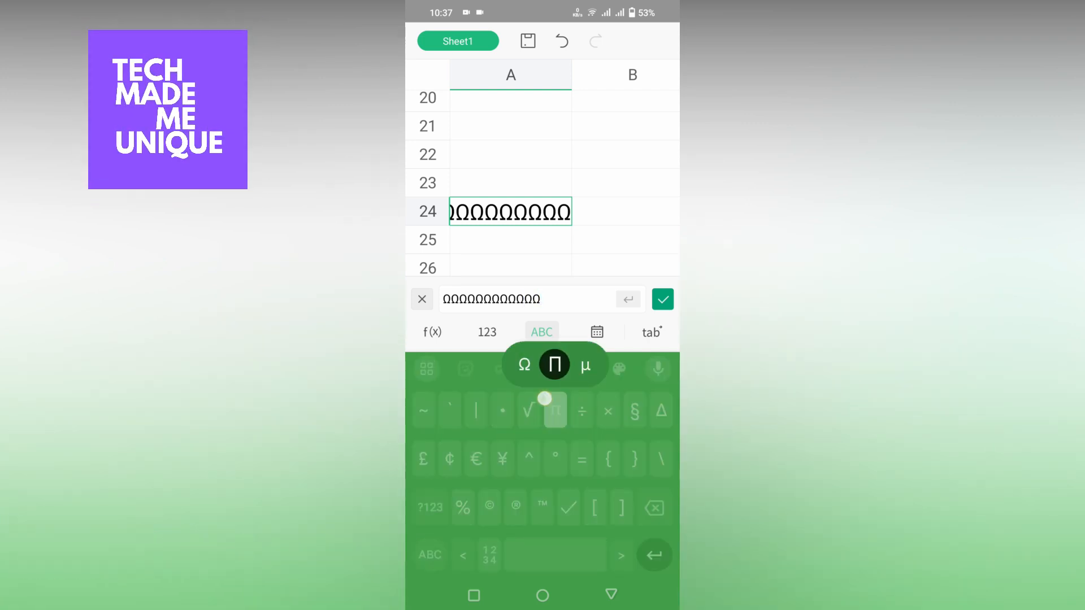
left_click(661, 298)
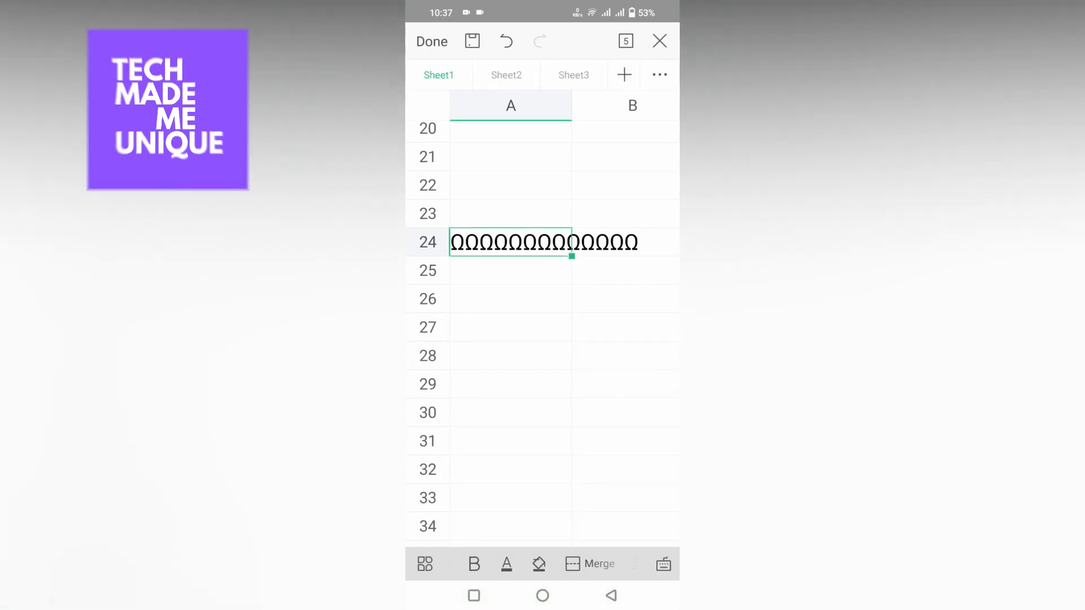